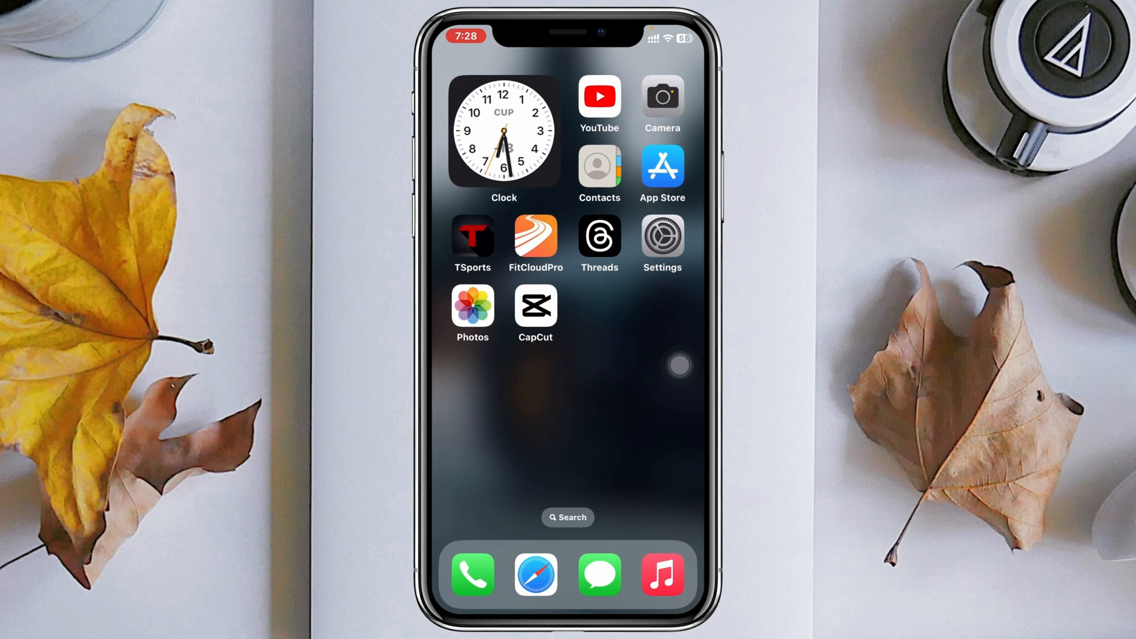
- Launch CapCut from the iPhone home screen to reach its project list
{"action": "left_click", "coordinate": [535, 302]}
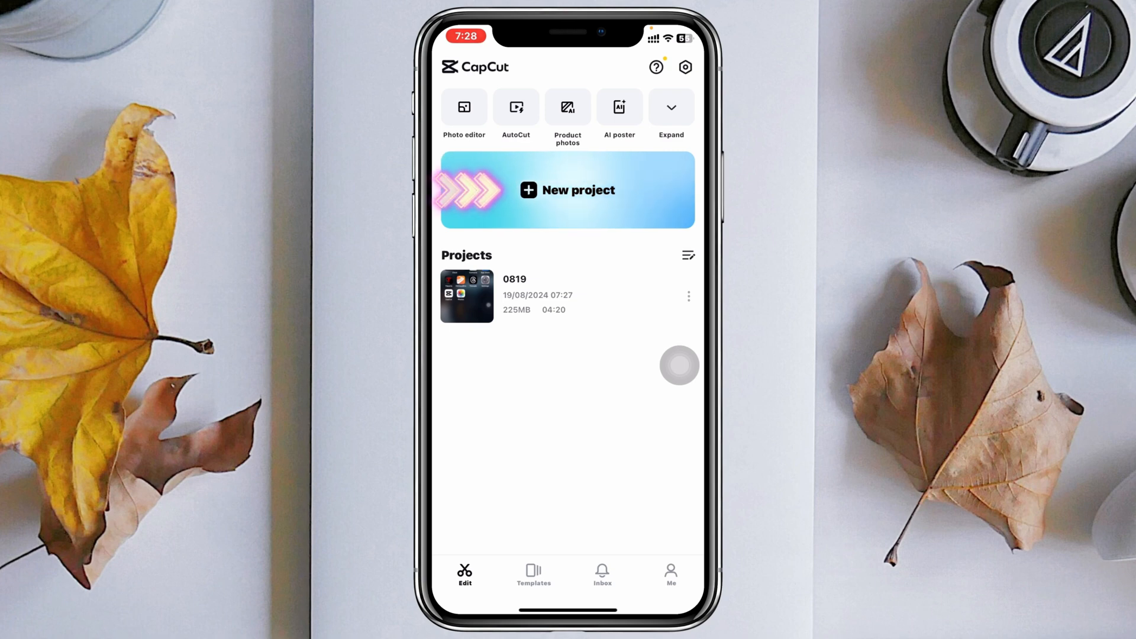
- Start a new CapCut project to bring up the recent videos picker
{"action": "left_click", "coordinate": [567, 189]}
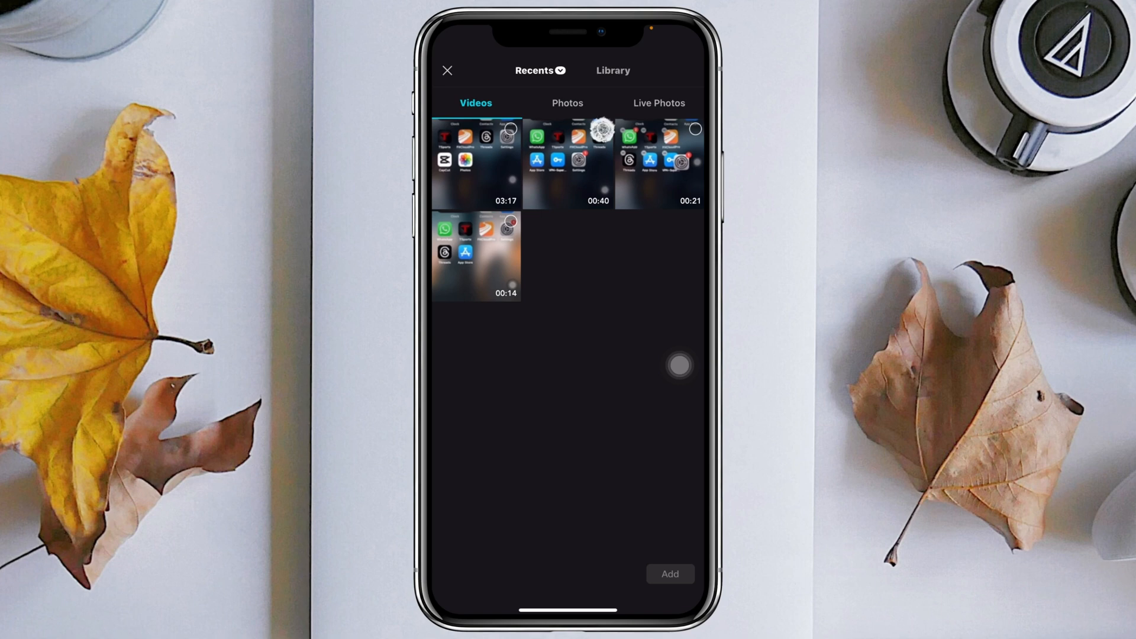
- Select the 00:40 and 00:21 clips and add both to the project timeline
{"action": "left_click", "coordinate": [566, 164]}
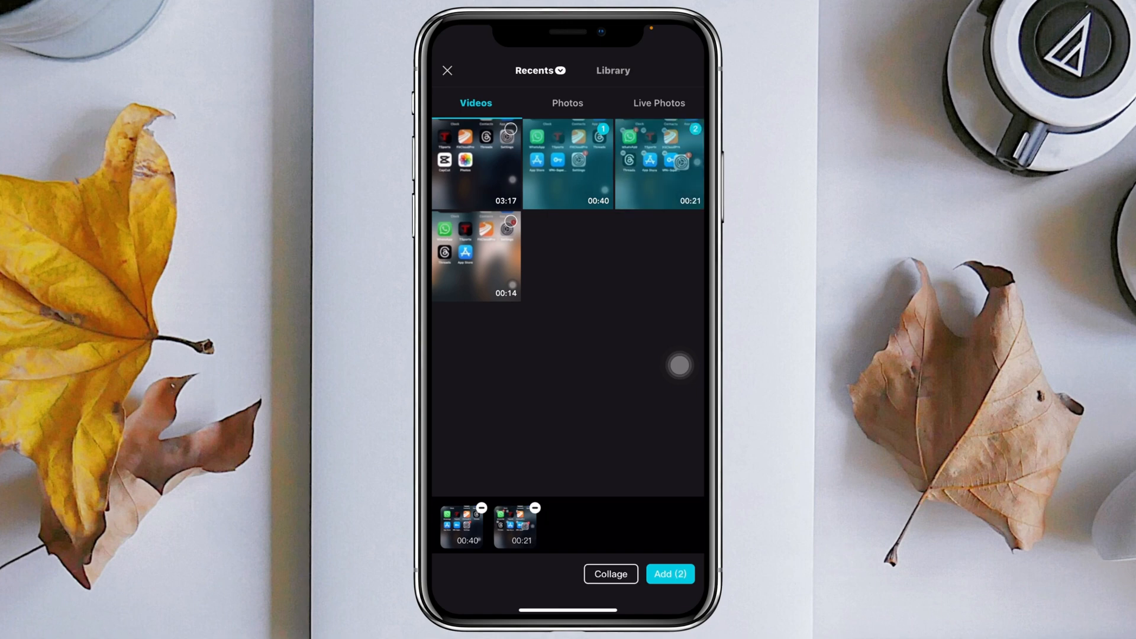
{"action": "left_click", "coordinate": [476, 255]}
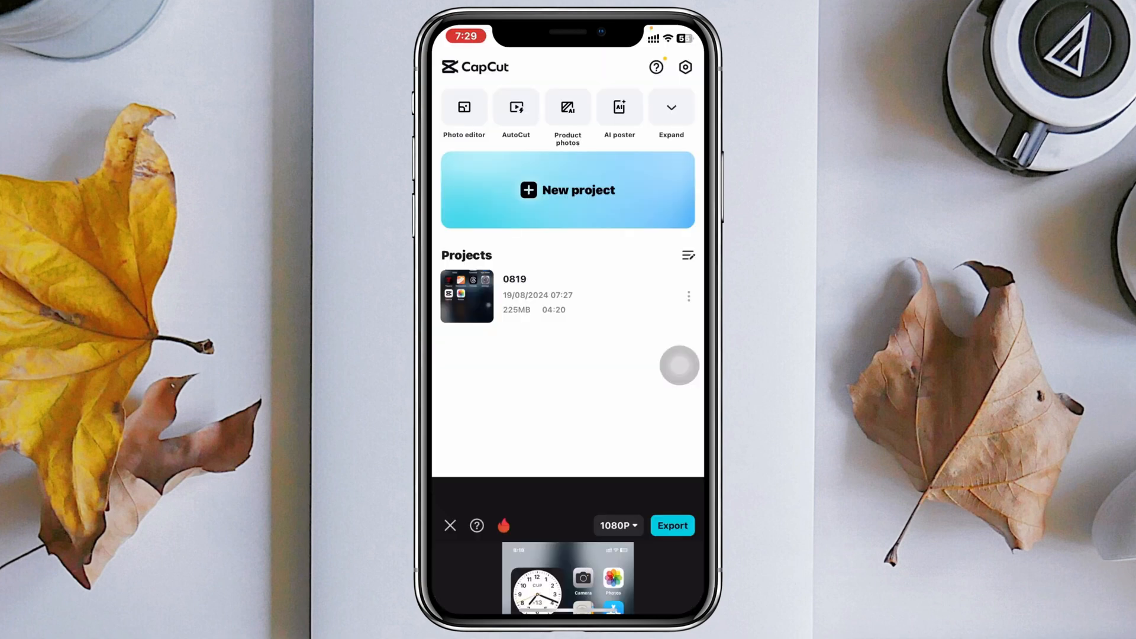
{"action": "left_click", "coordinate": [467, 295]}
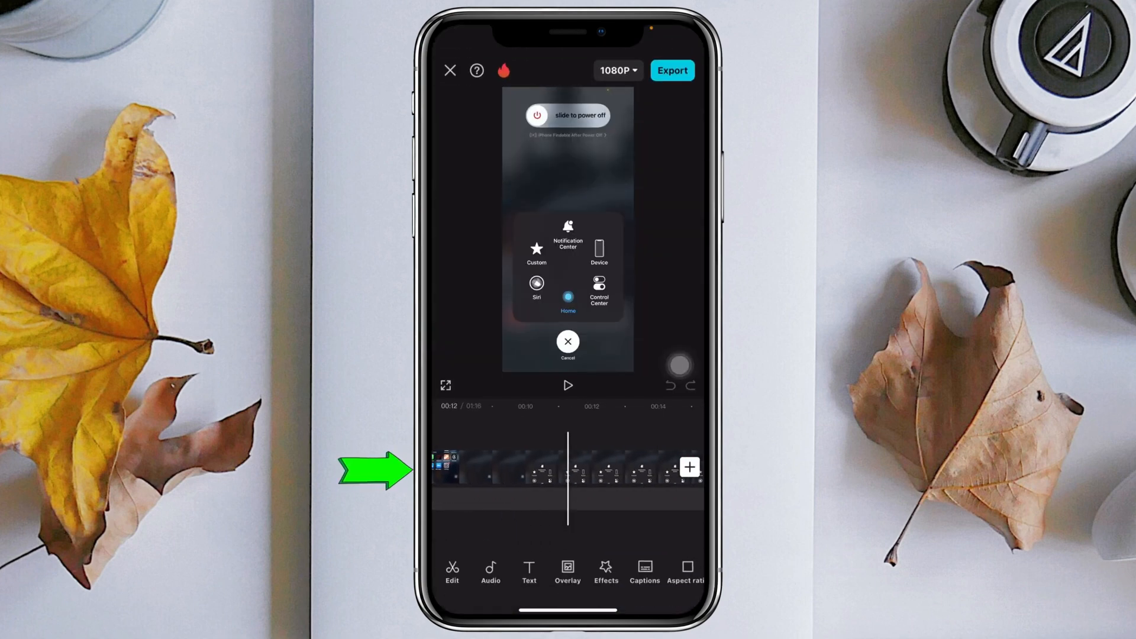